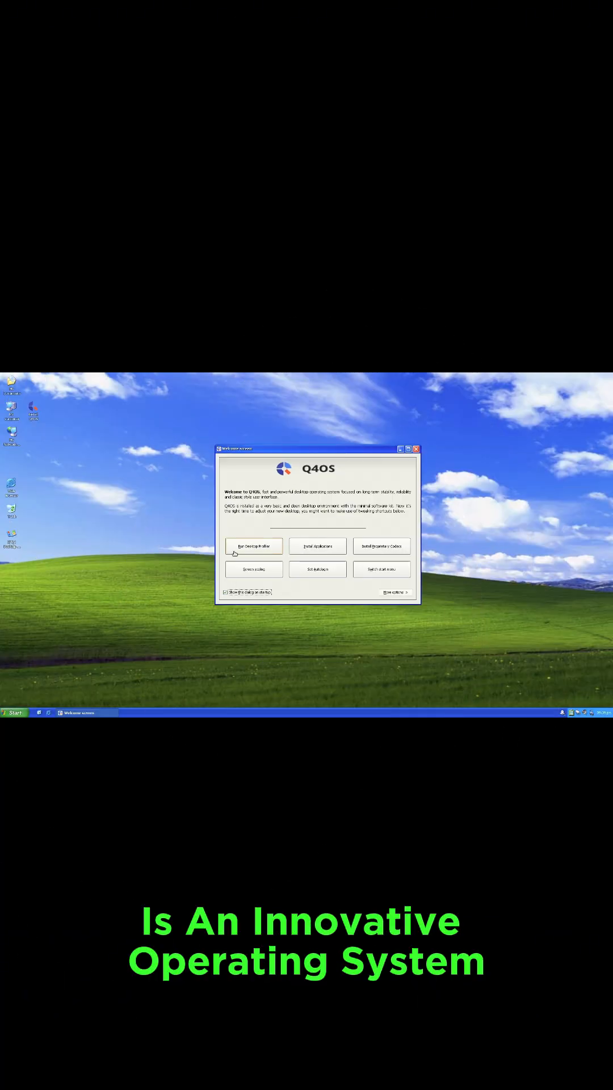
Show the Hardware Info from the Welcome screen's More options and view the CPU details
click(381, 569)
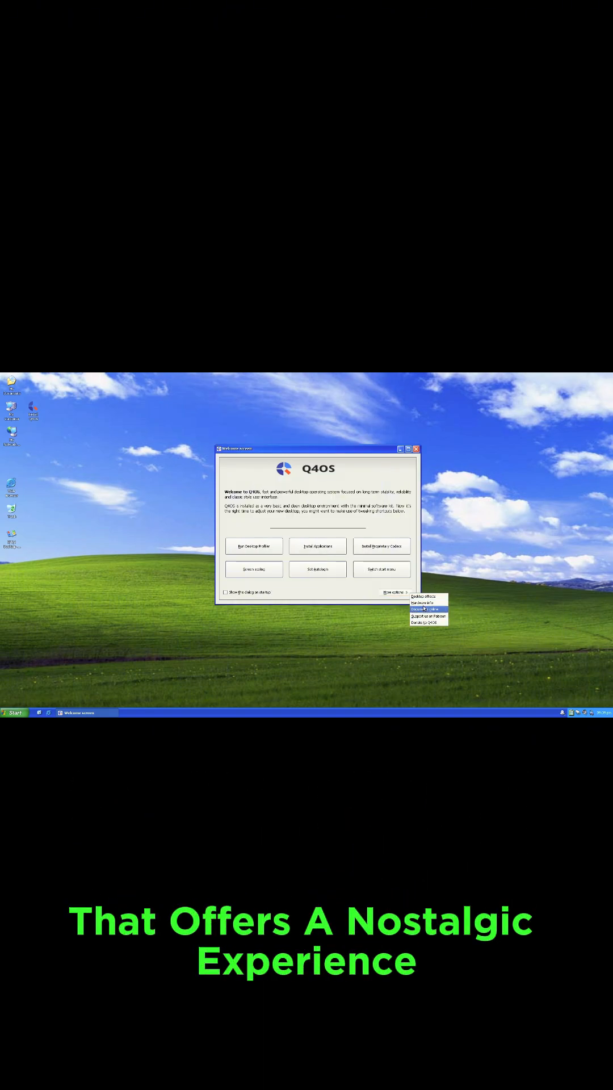
click(427, 603)
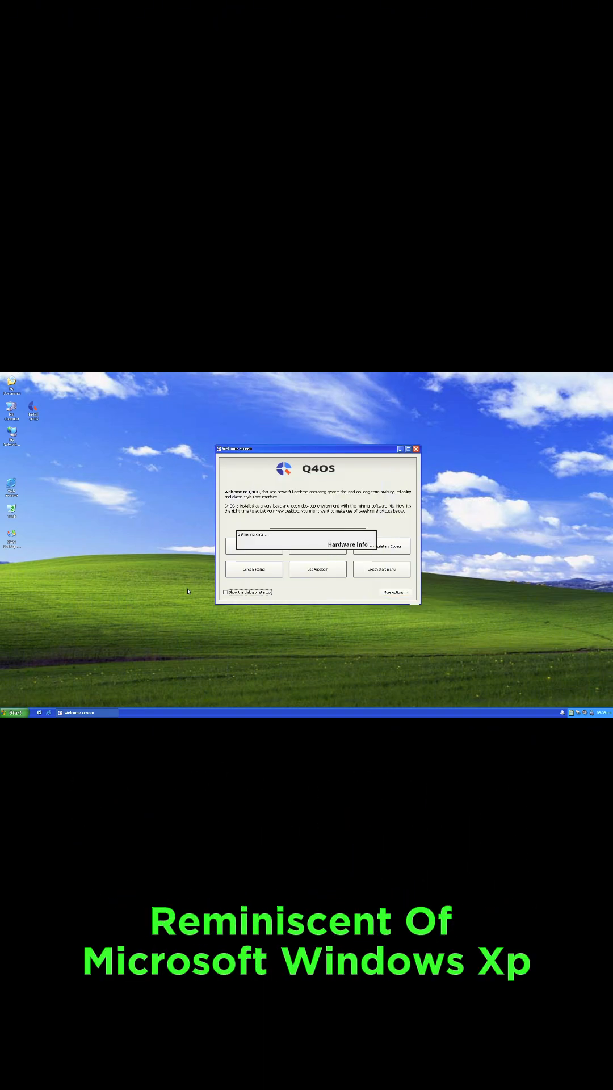
click(349, 544)
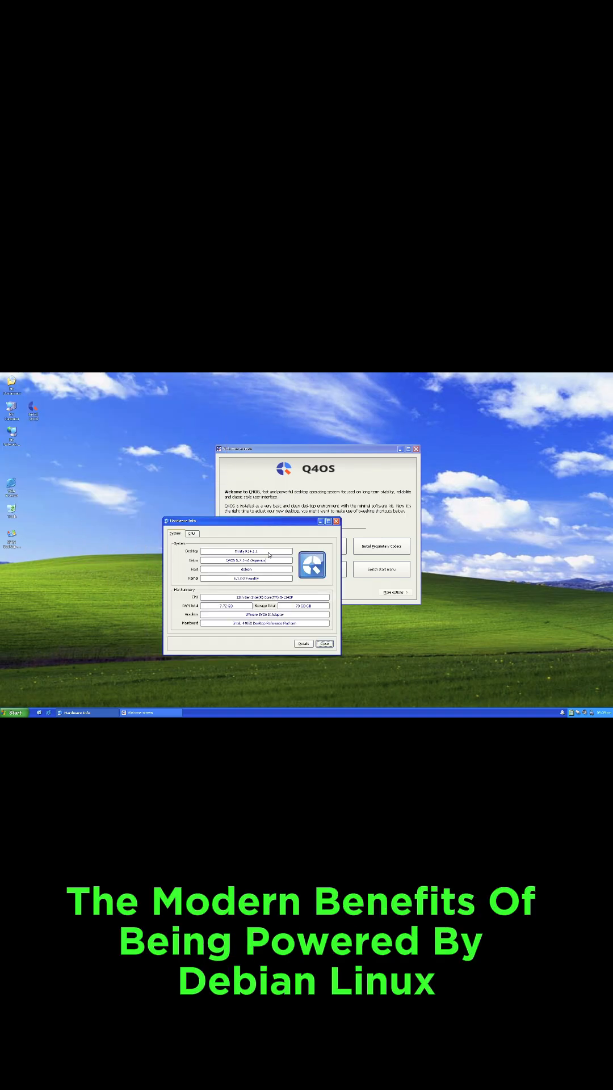
click(191, 534)
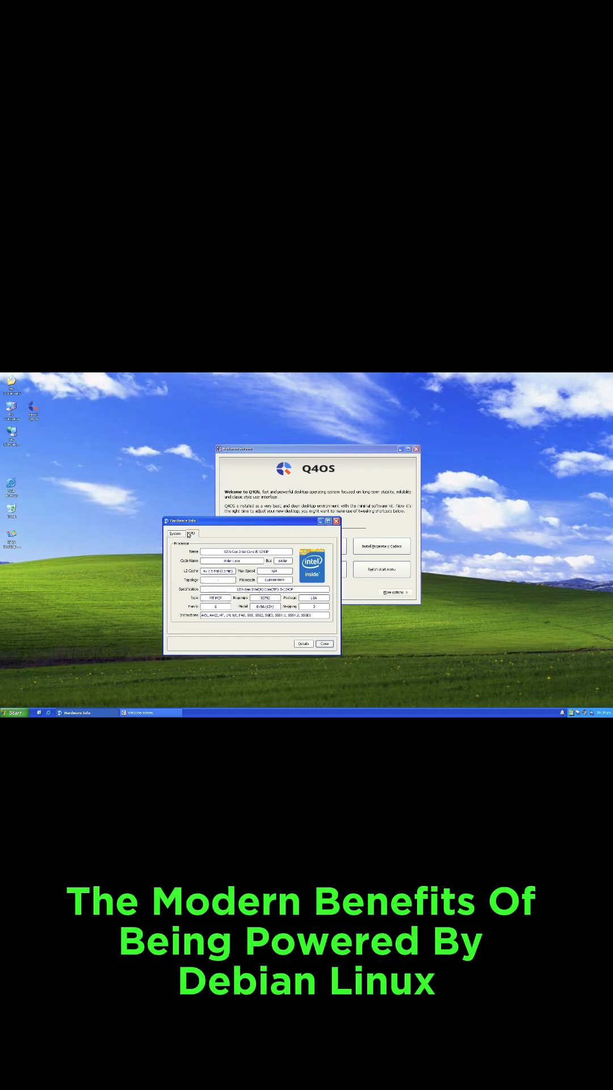
click(303, 642)
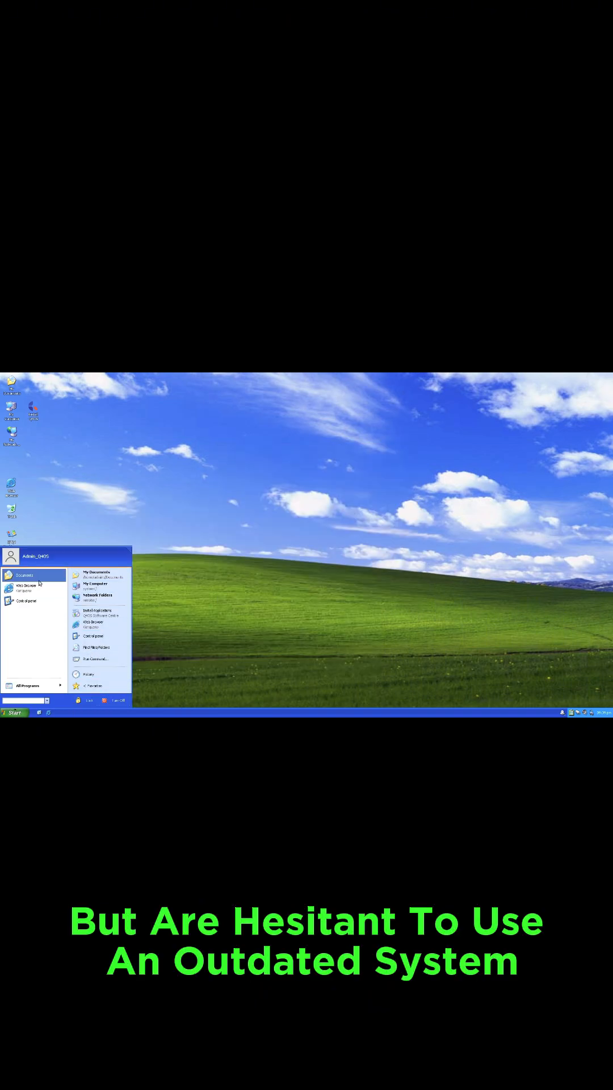
Launch the XP-style visual theme chooser from the Start button
click(28, 686)
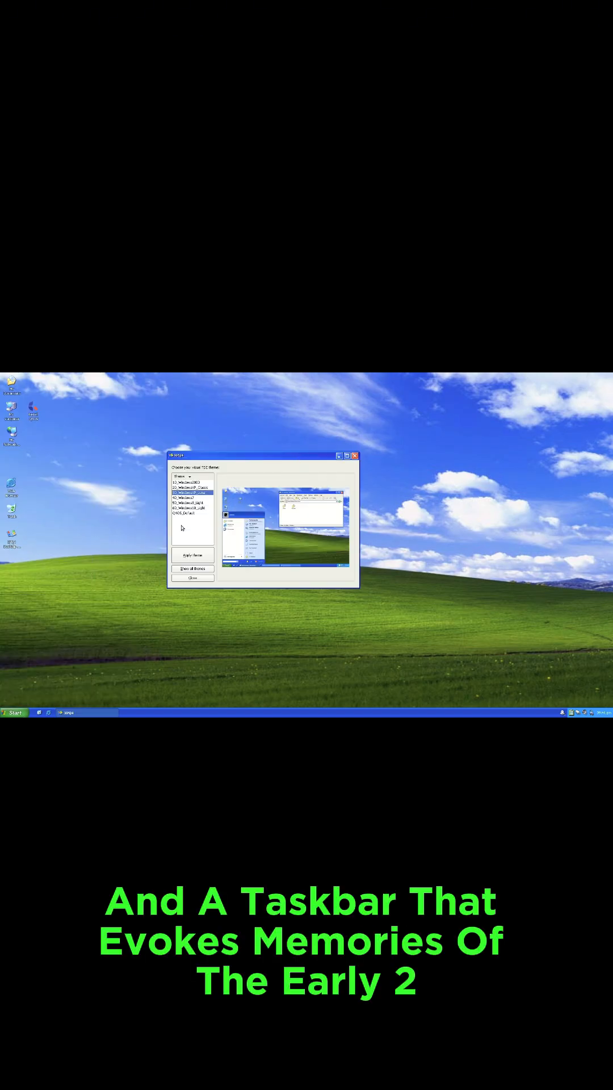
Preview another theme, close the chooser unapplied, then view and cancel the Run Command dialog
click(193, 514)
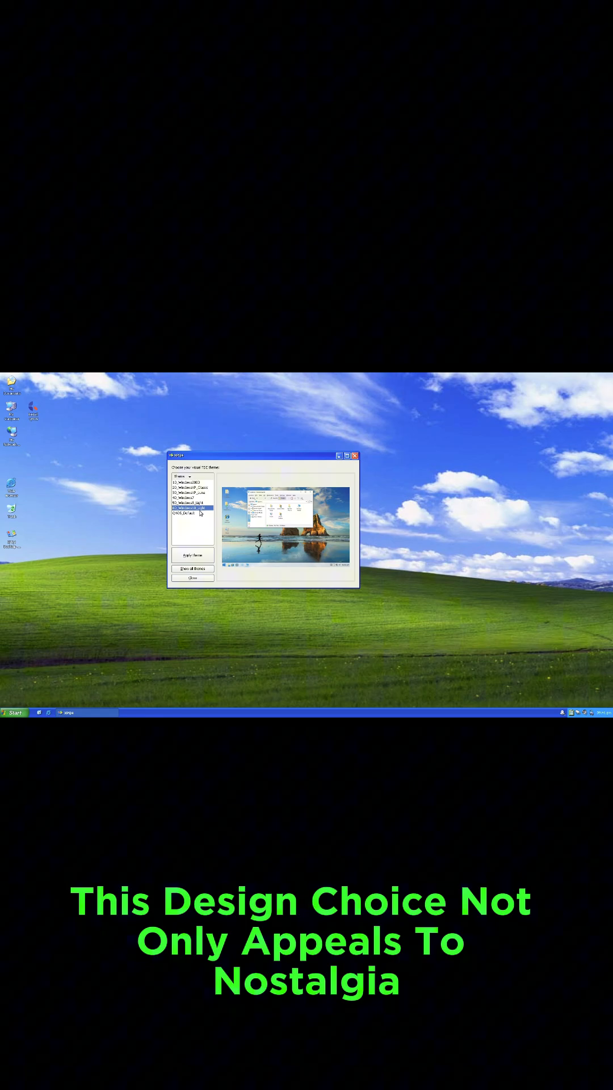
click(13, 713)
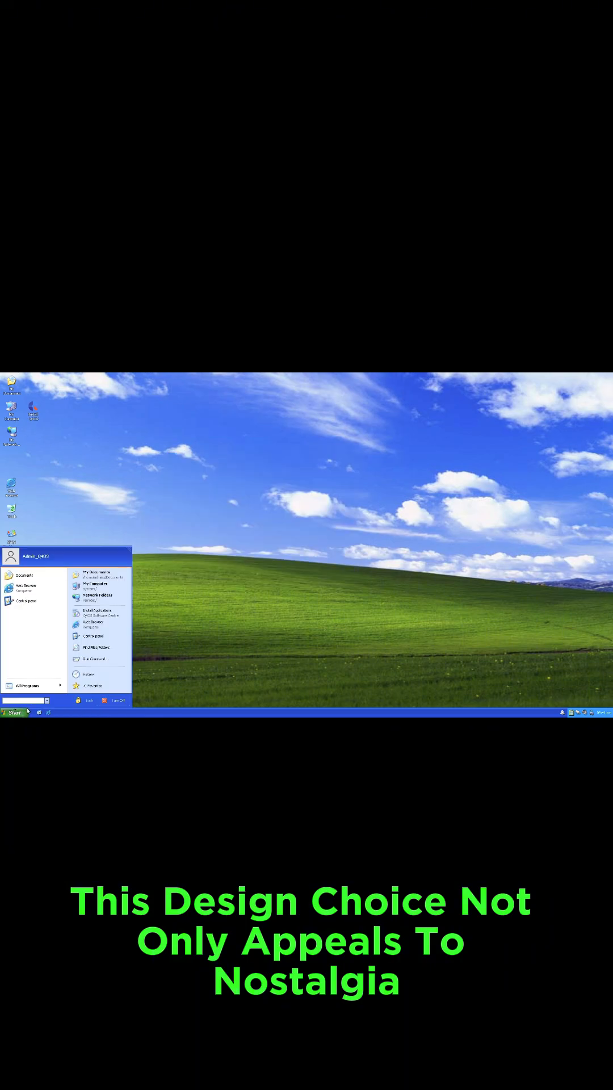
click(94, 659)
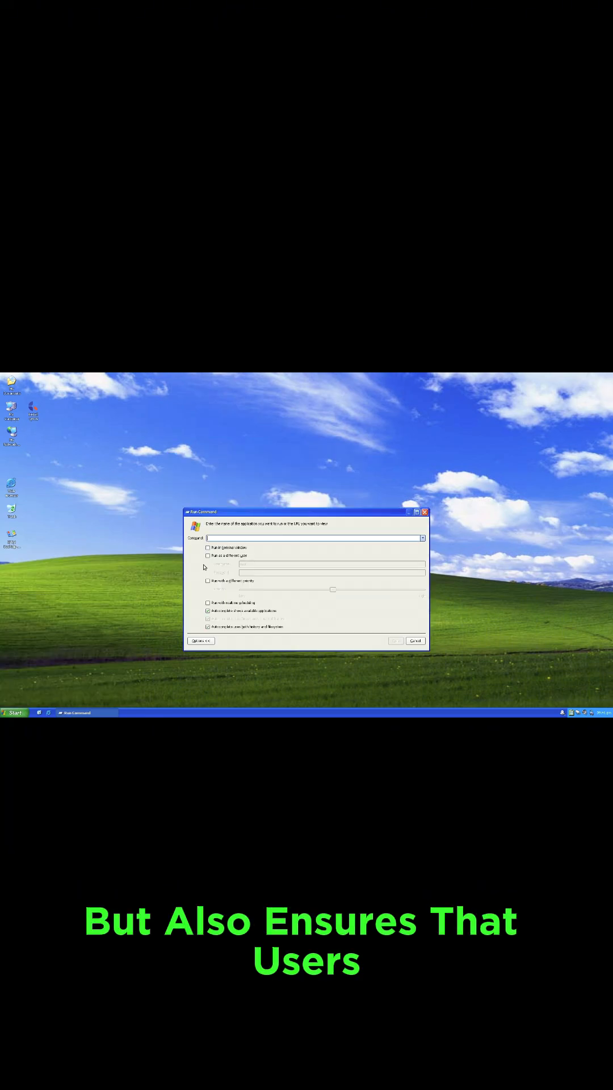
click(14, 713)
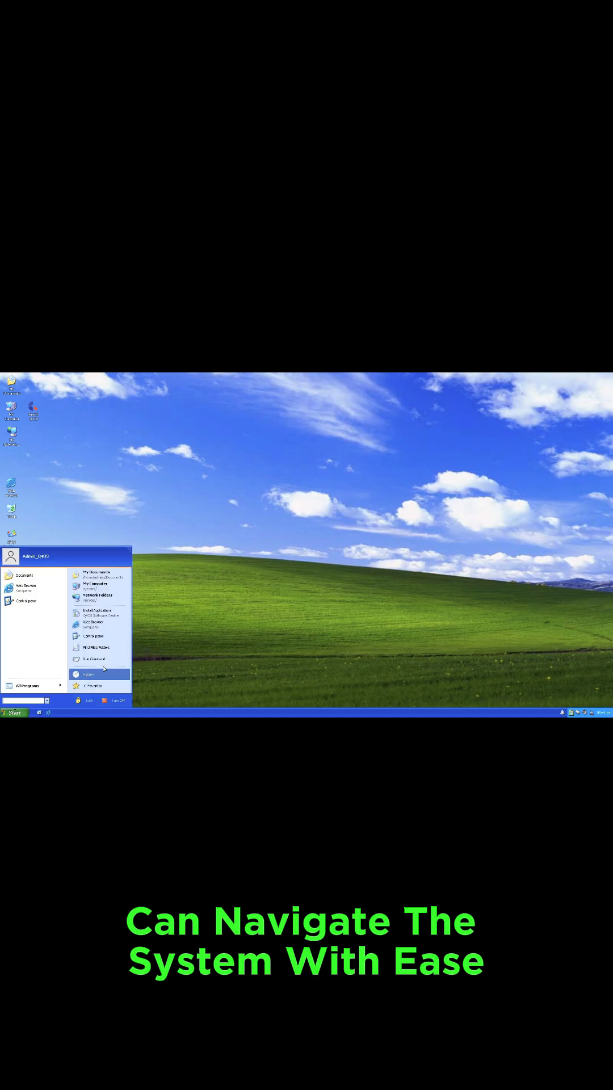
click(98, 615)
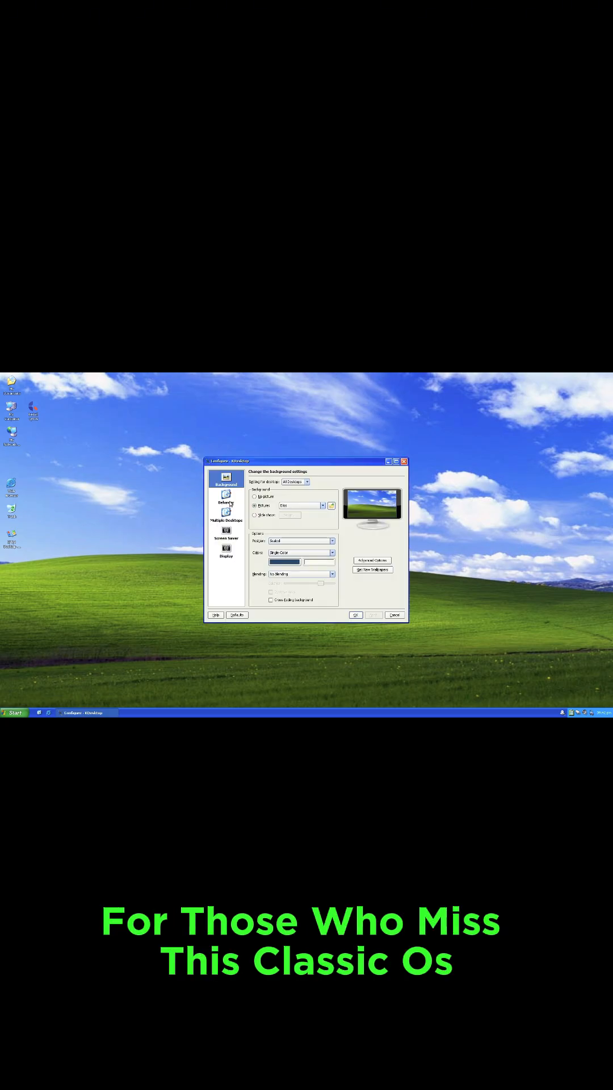
View the Display resolution settings, then return to the Background wallpaper settings
click(225, 549)
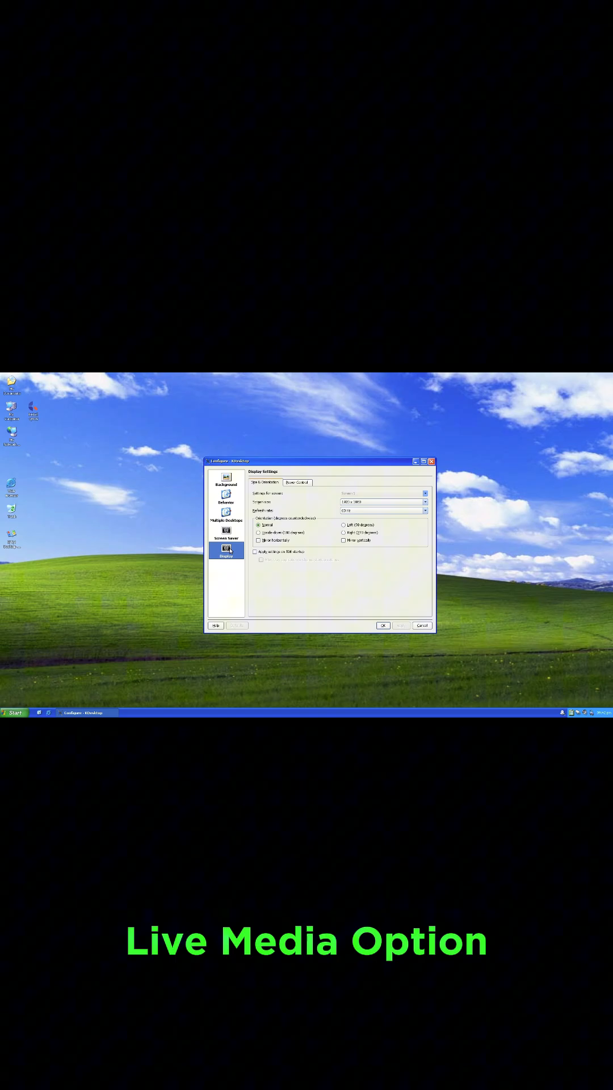
click(227, 479)
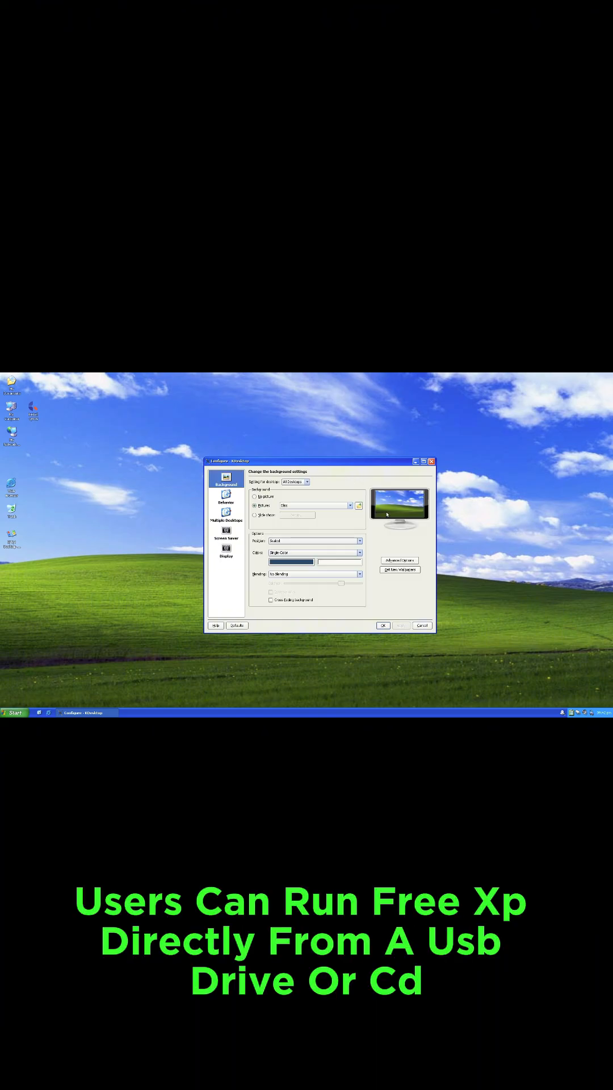
click(399, 560)
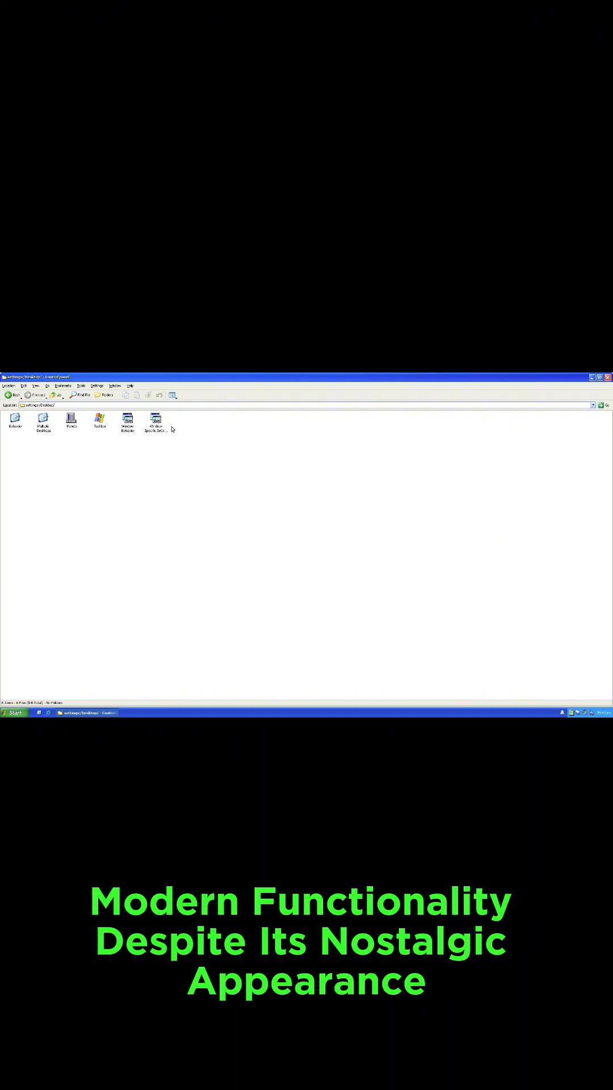
Open one of the settings entries in the settings:/Desktop folder in Konqueror
double_click(99, 420)
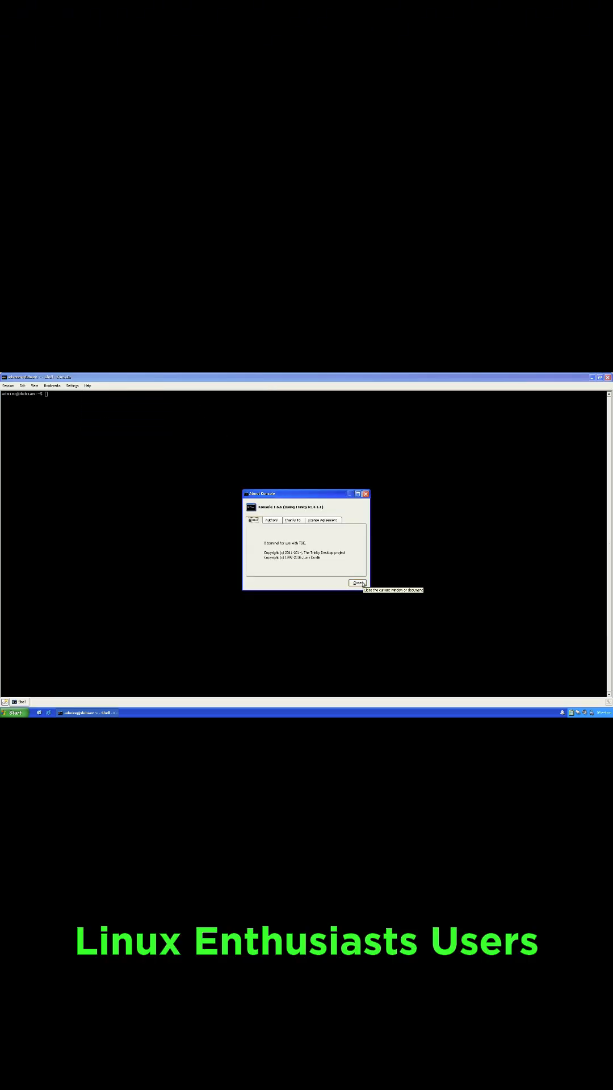
Dismiss About Konsole and browse the Edit, Session, View, Bookmarks and Settings schema menus
click(358, 583)
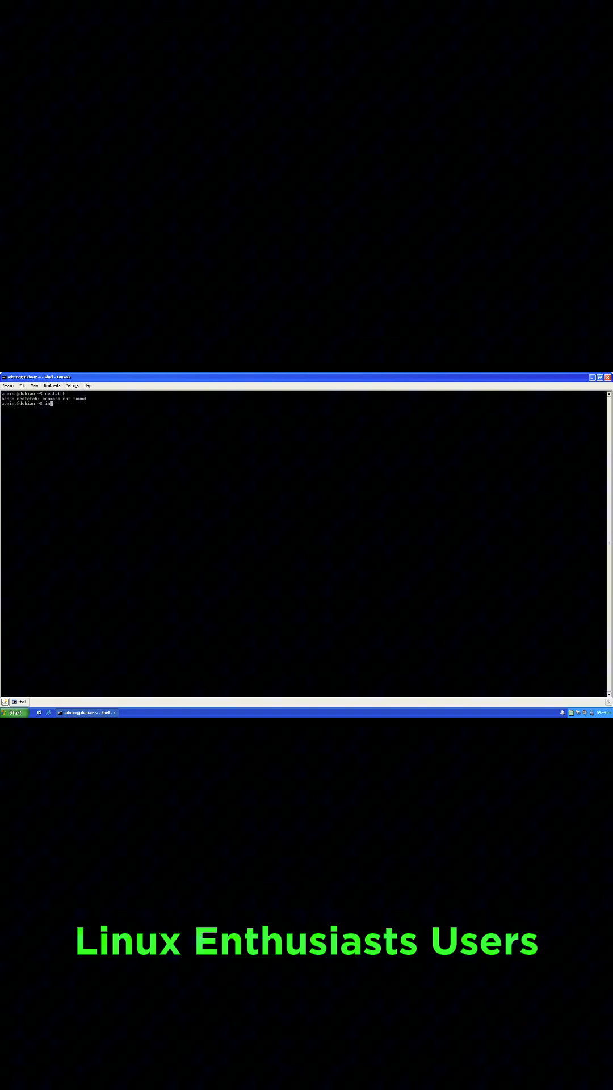
click(23, 386)
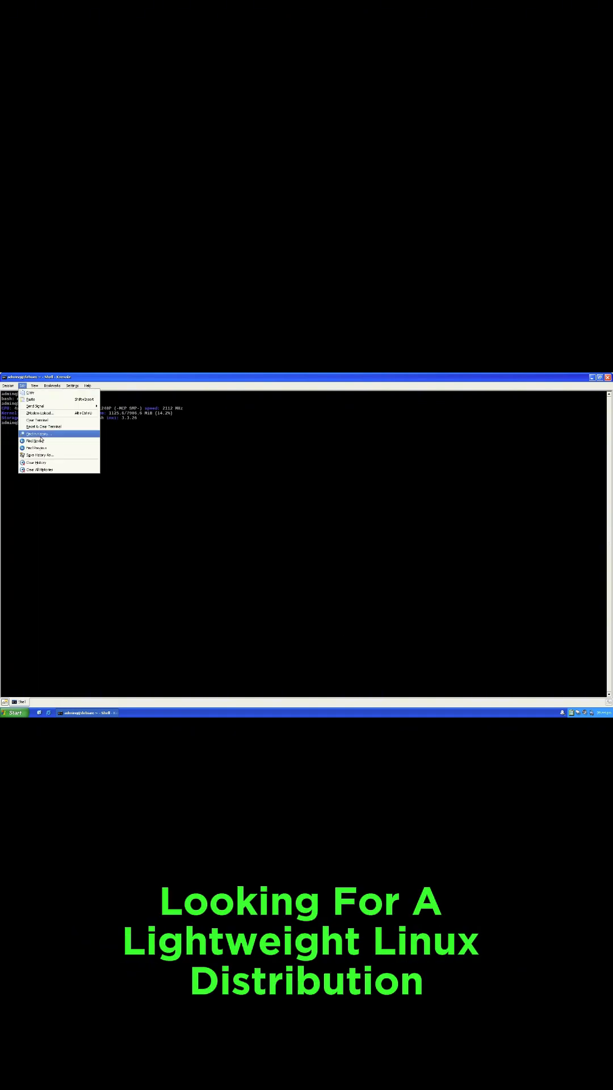
click(8, 386)
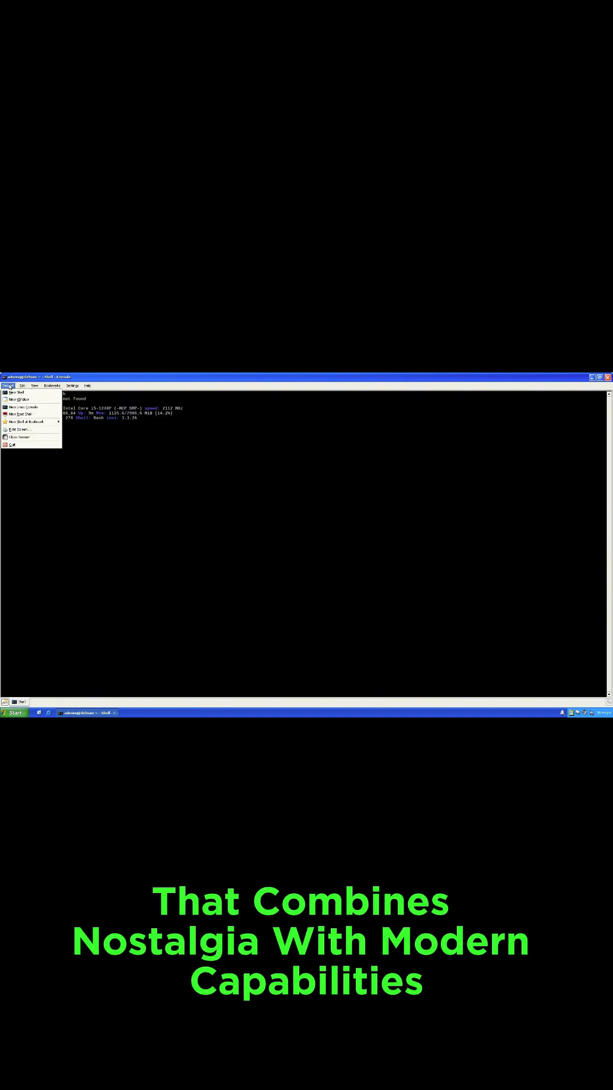
click(34, 386)
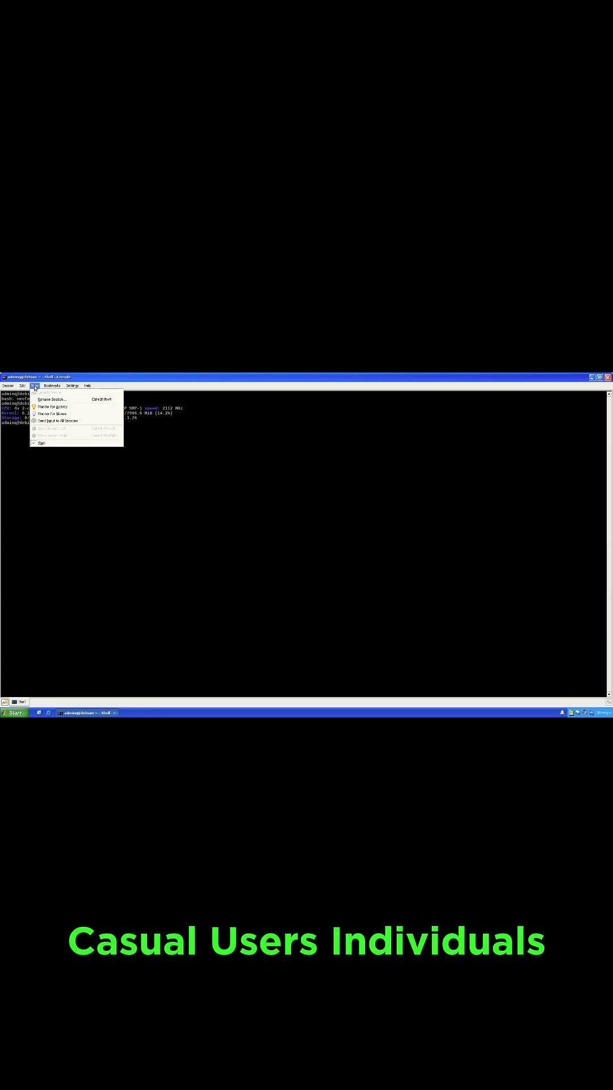
click(52, 386)
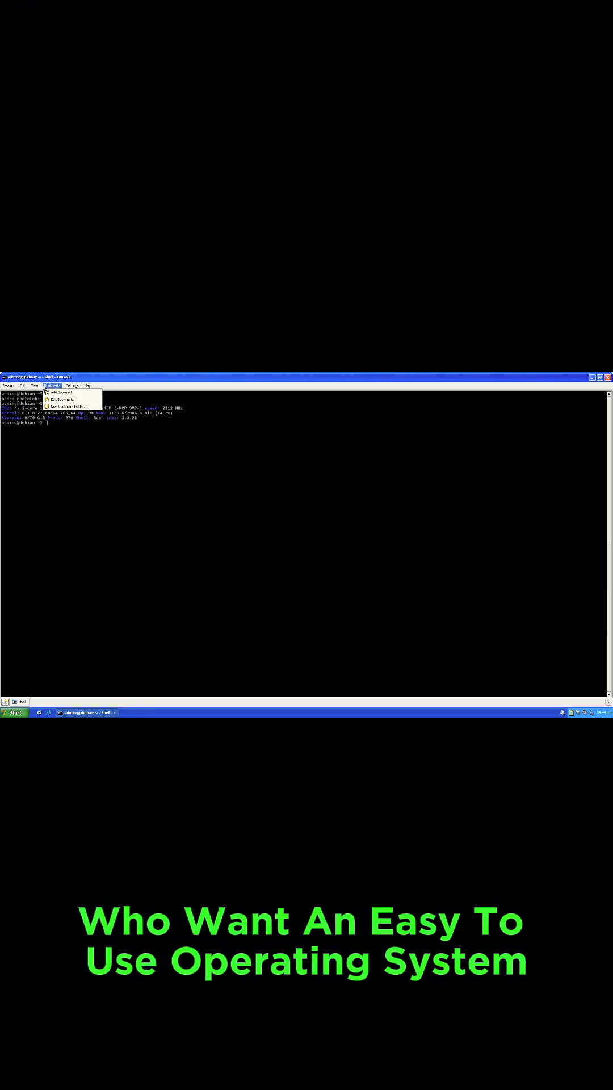
click(72, 385)
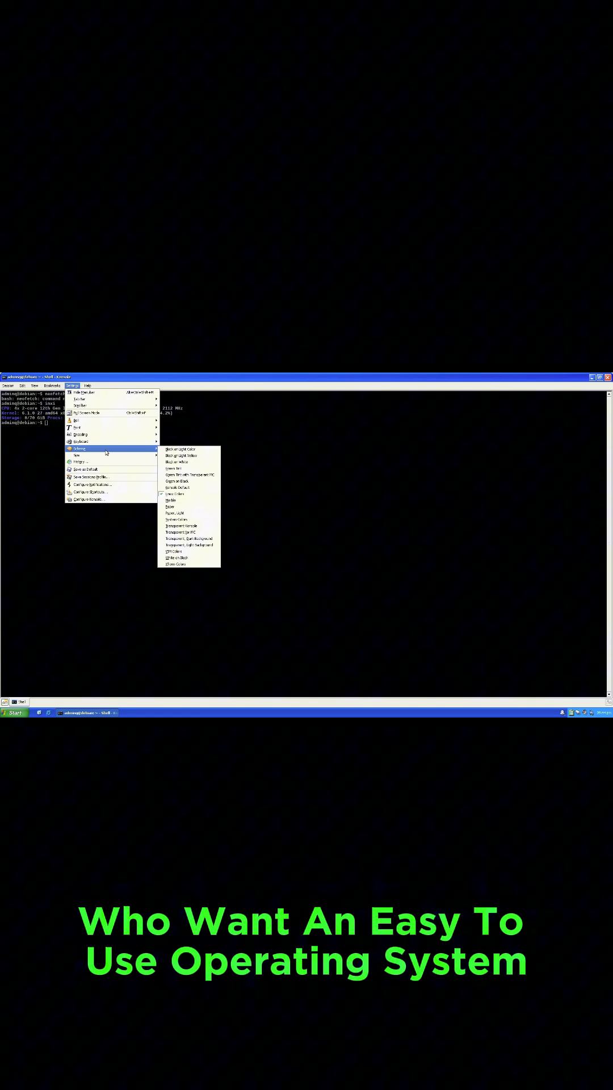